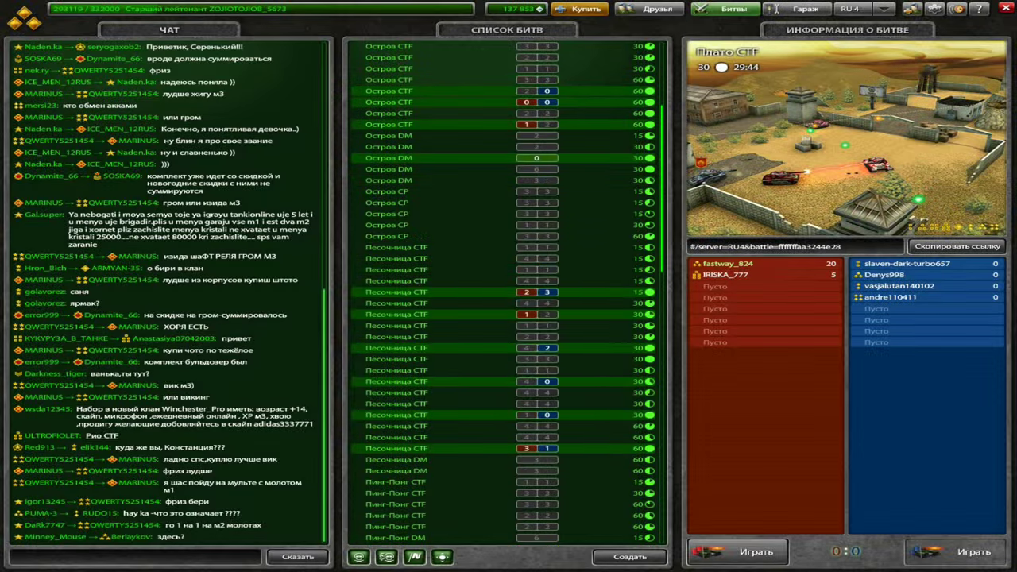
Step: Switch from the battle list to the garage, showing the tank and Repair Kit supply details
left_click(803, 9)
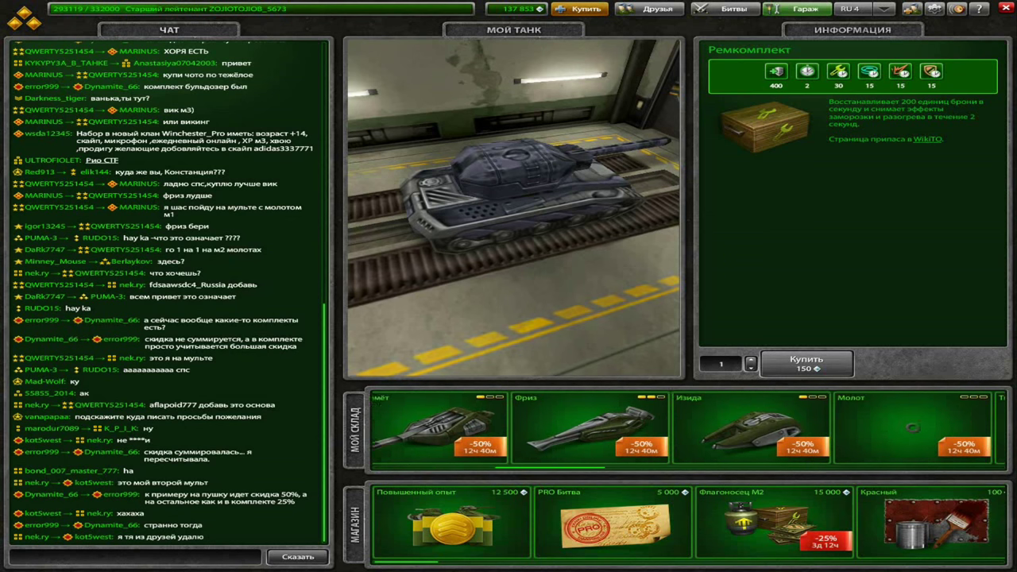
Step: Select the Izida turret in My Warehouse and scroll the strip to Ricochet, Smoky and Railgun
left_click(752, 429)
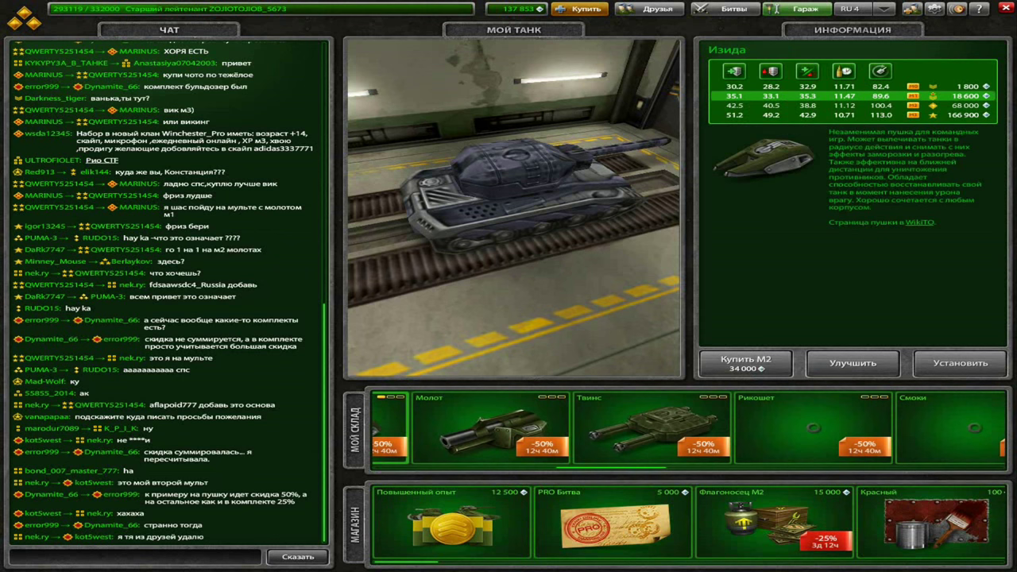
scroll("right", 3)
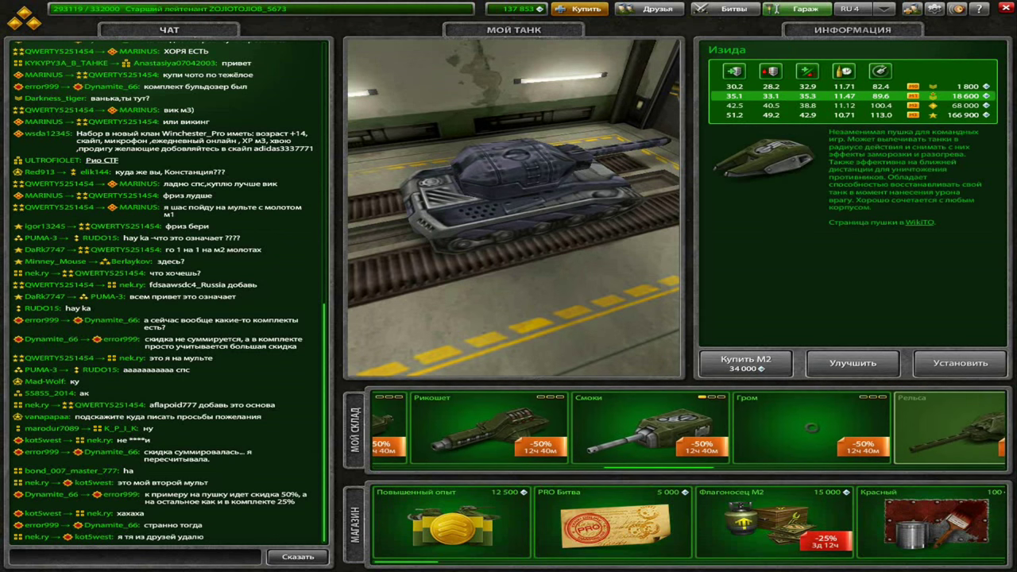